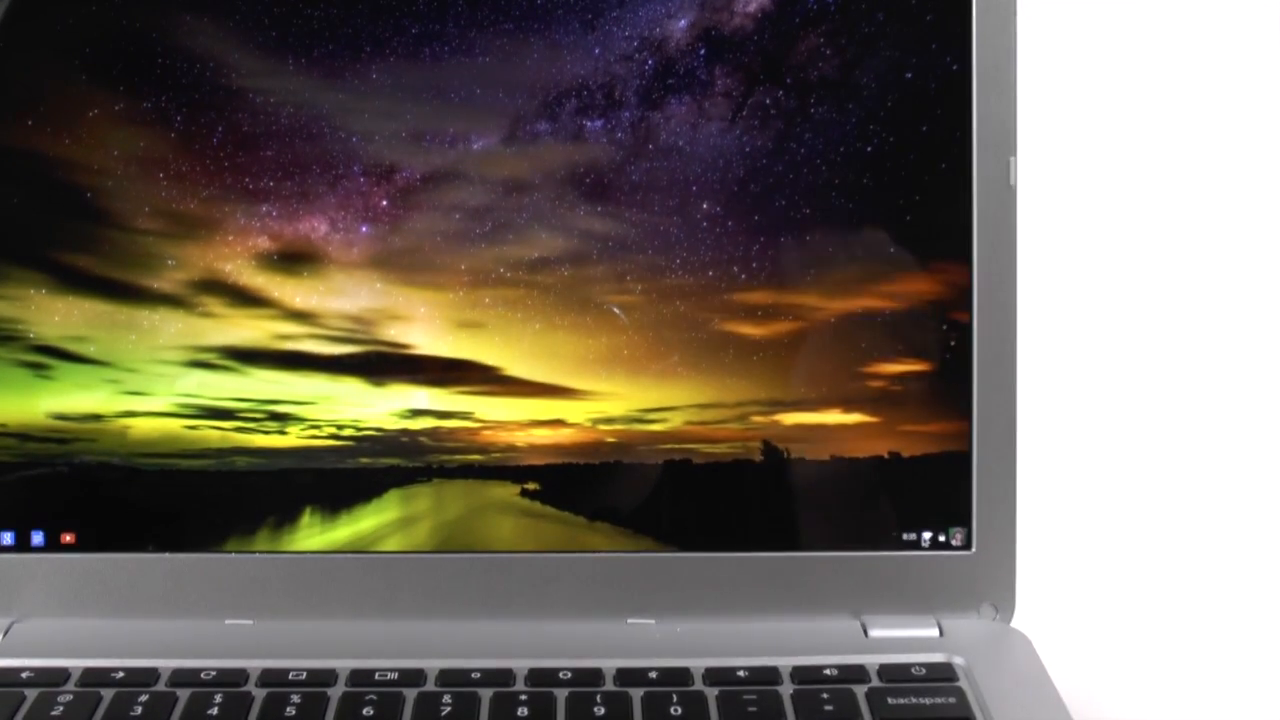
# Step: Open the system tray menu from the shelf's status area to check Bluetooth
pyautogui.click(920, 538)
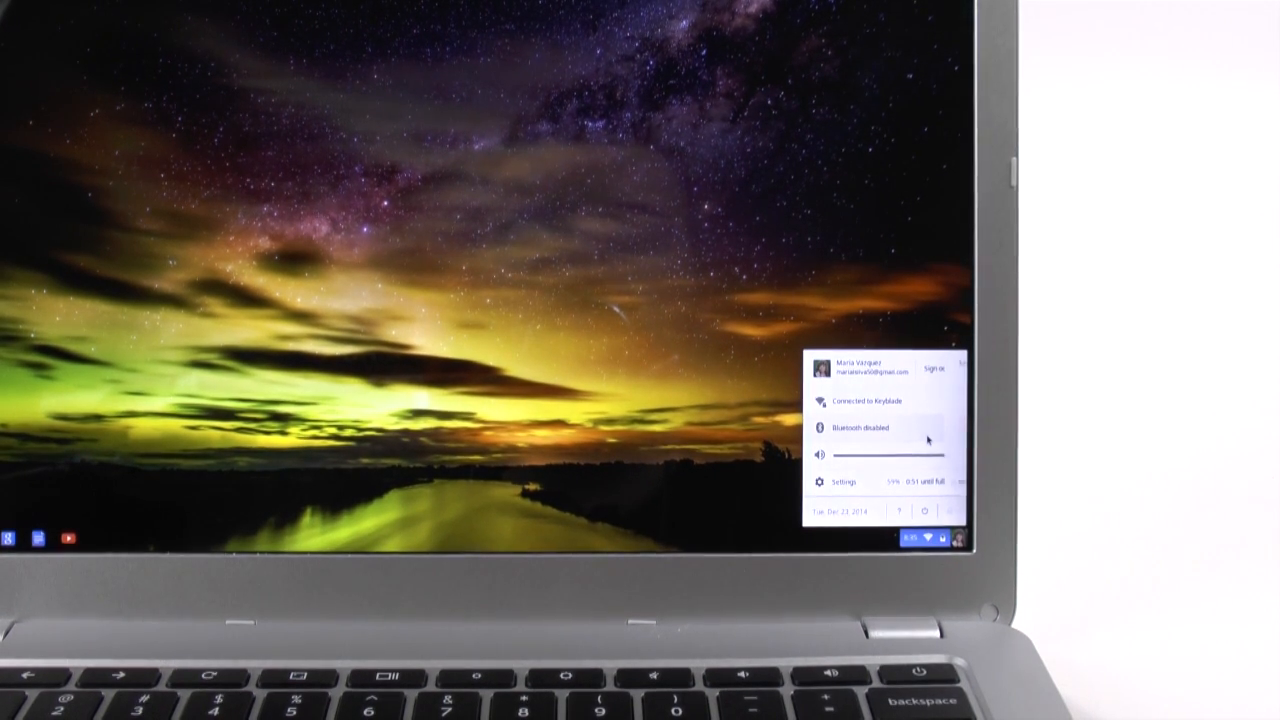
# Step: Enable Bluetooth from the tray and scan for nearby devices
pyautogui.click(862, 428)
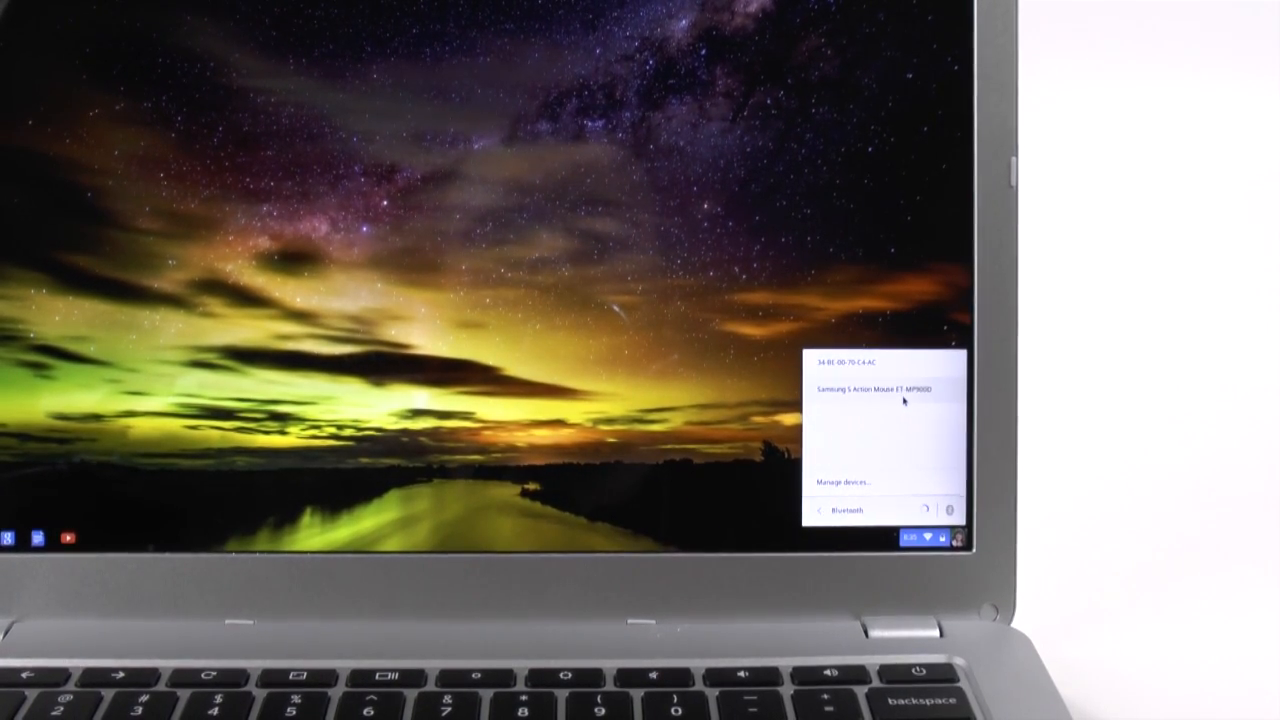
# Step: Pair the Samsung S Action Mouse ET-MP900D from the Bluetooth device list
pyautogui.click(875, 389)
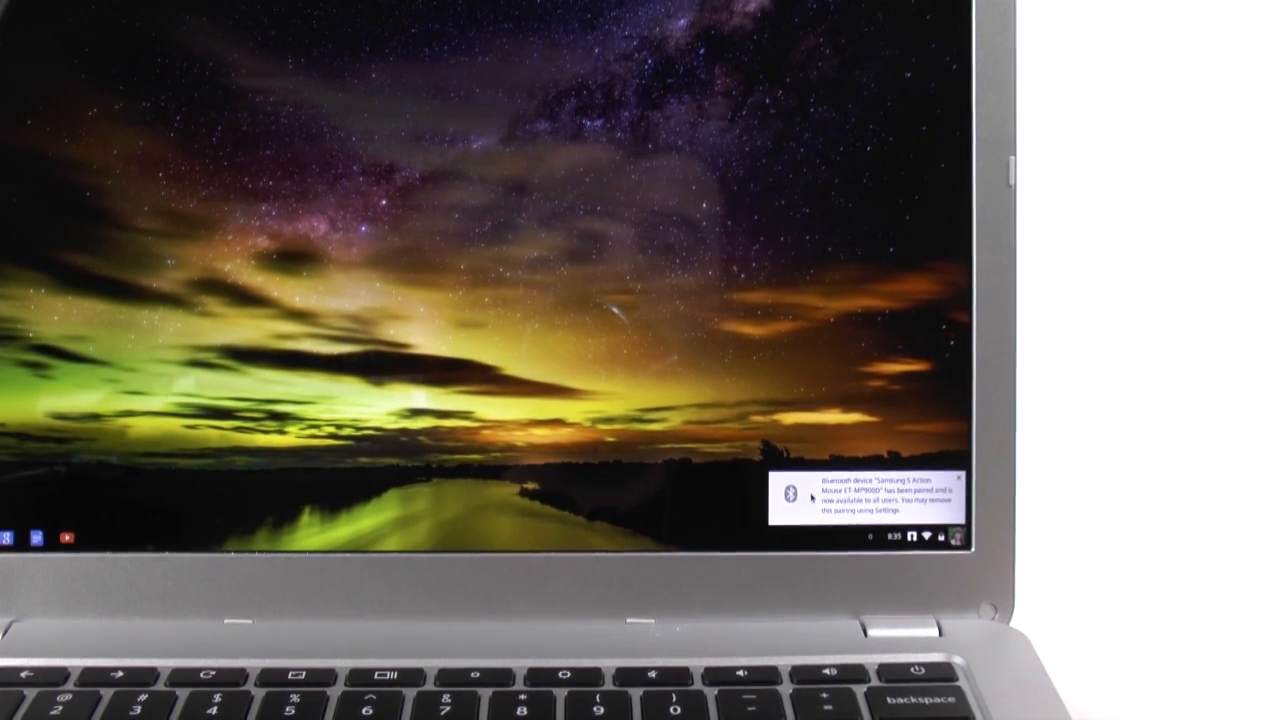
# Step: Dismiss the mouse pairing notification at the bottom-right
pyautogui.click(958, 479)
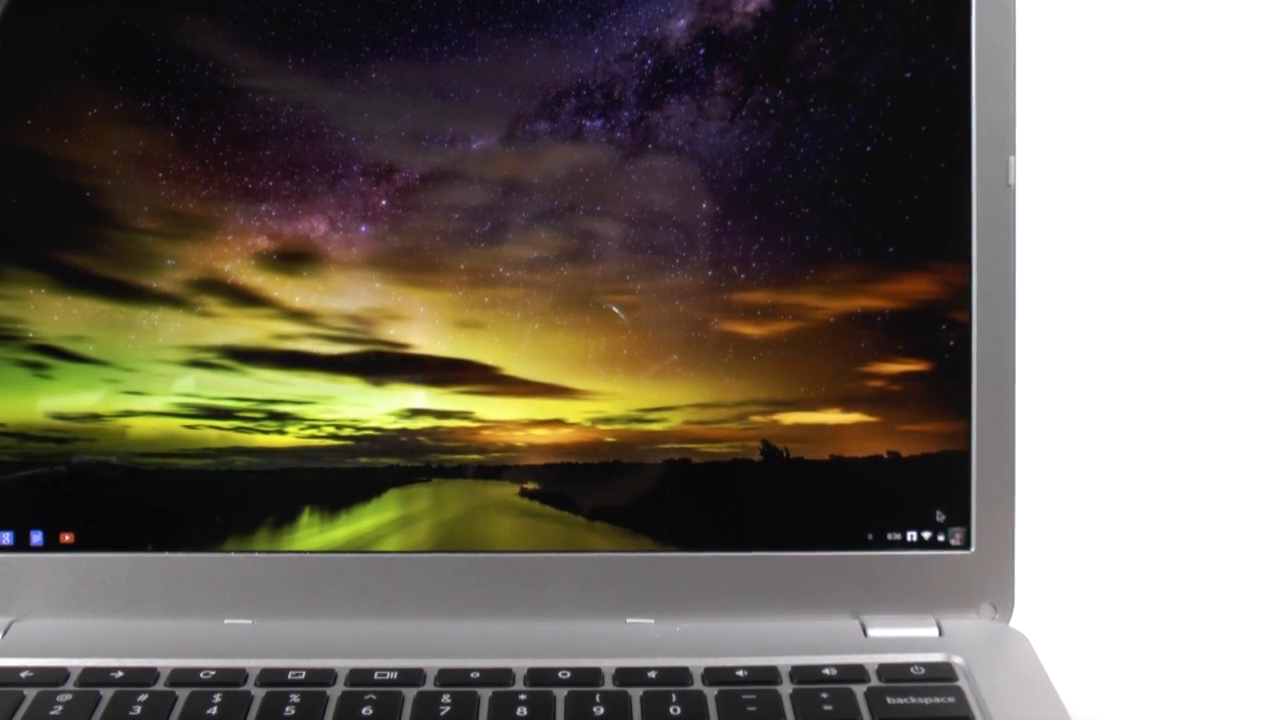